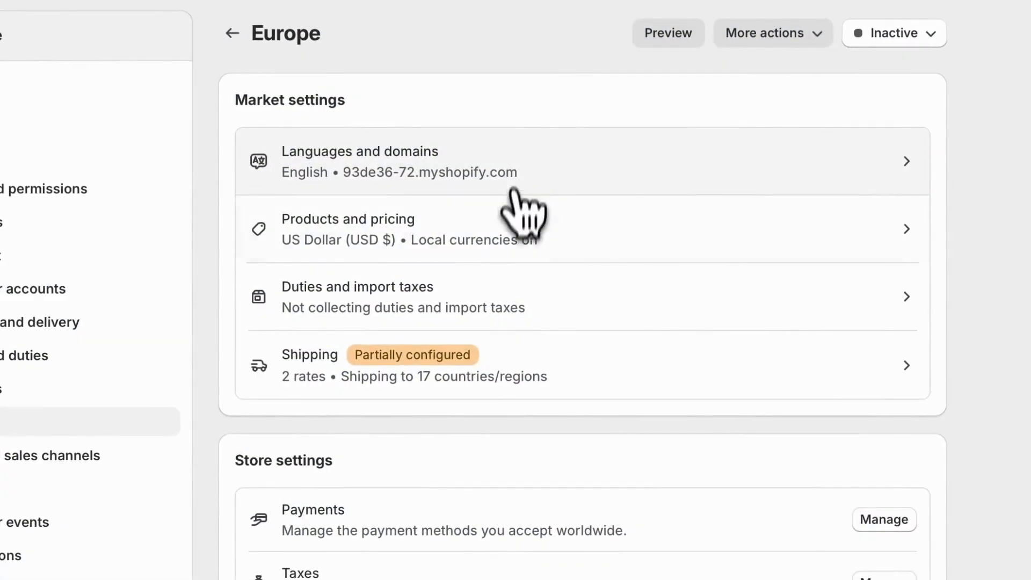
mouse_move(523, 365)
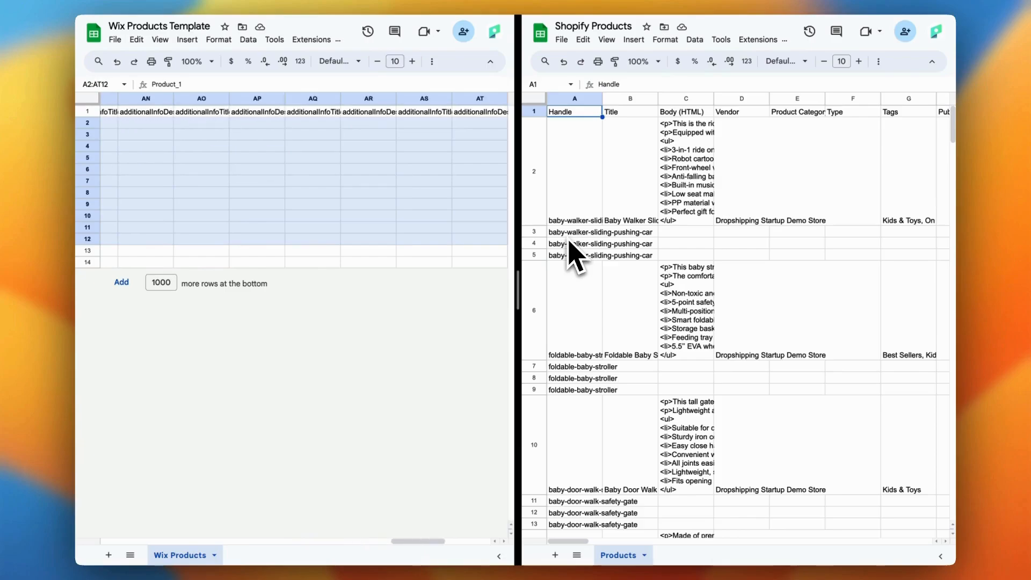
Step: Export all products from the Squarespace Products & Services product list
scroll("right", 3)
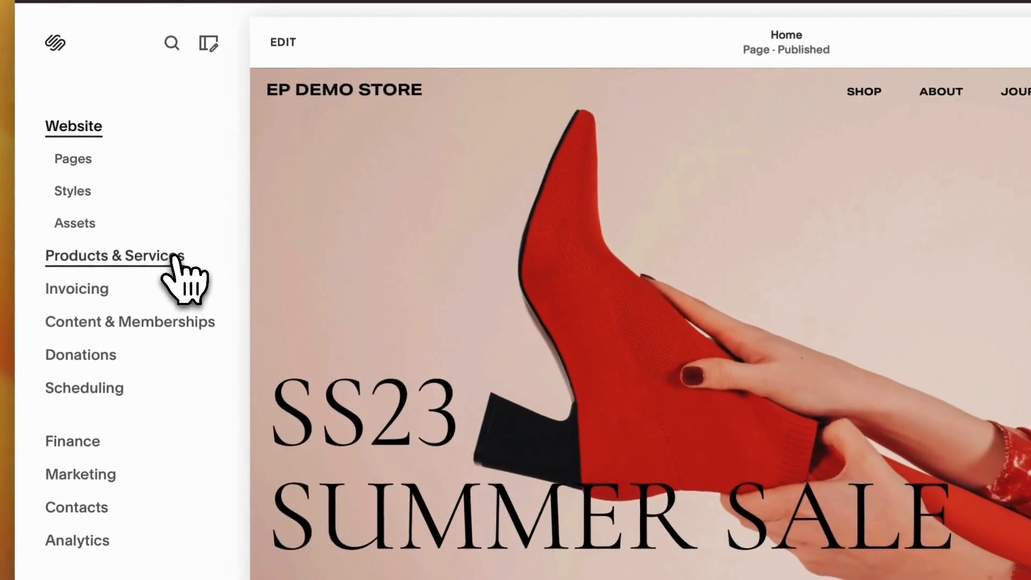
left_click(115, 256)
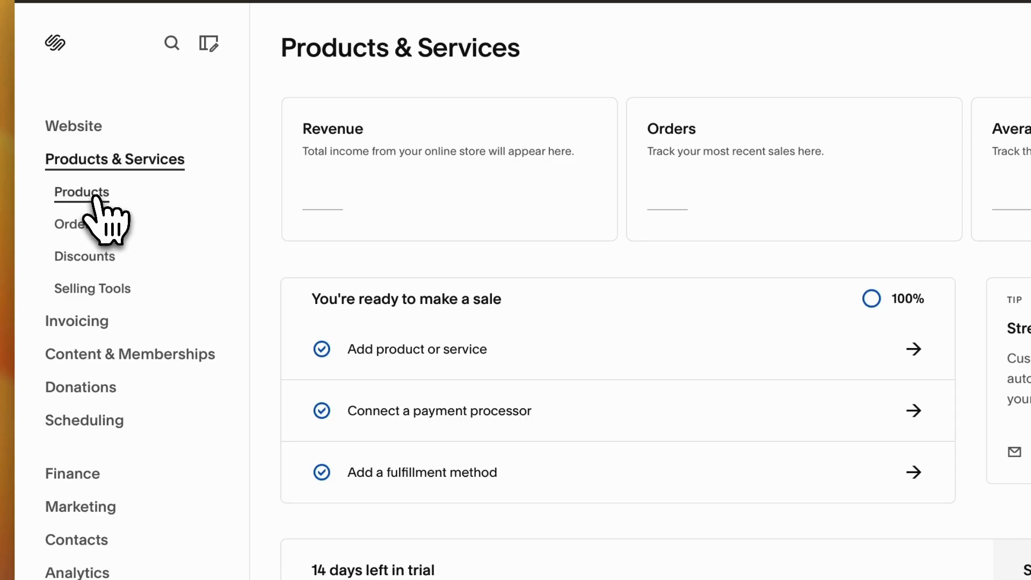
left_click(81, 193)
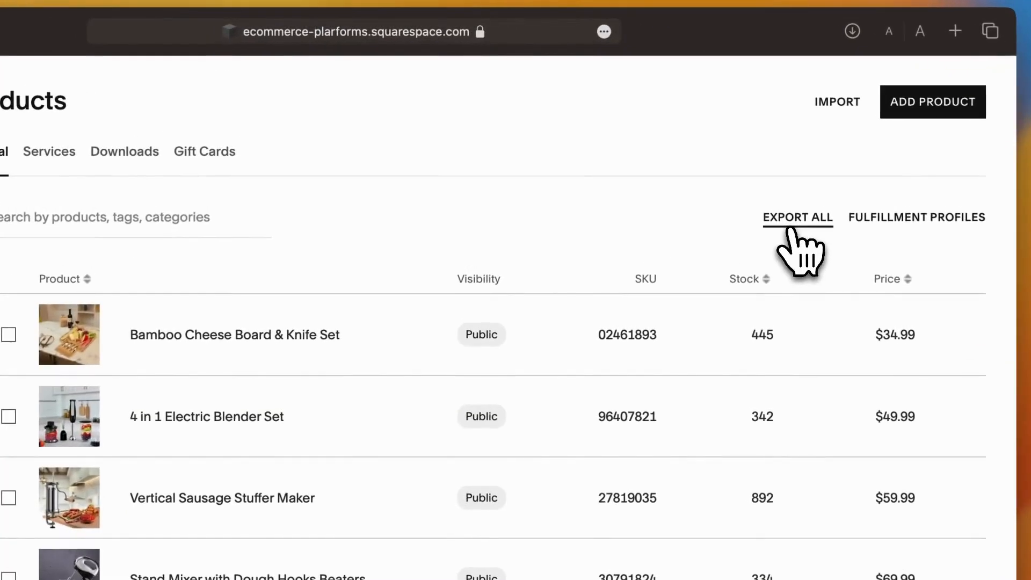
left_click(797, 218)
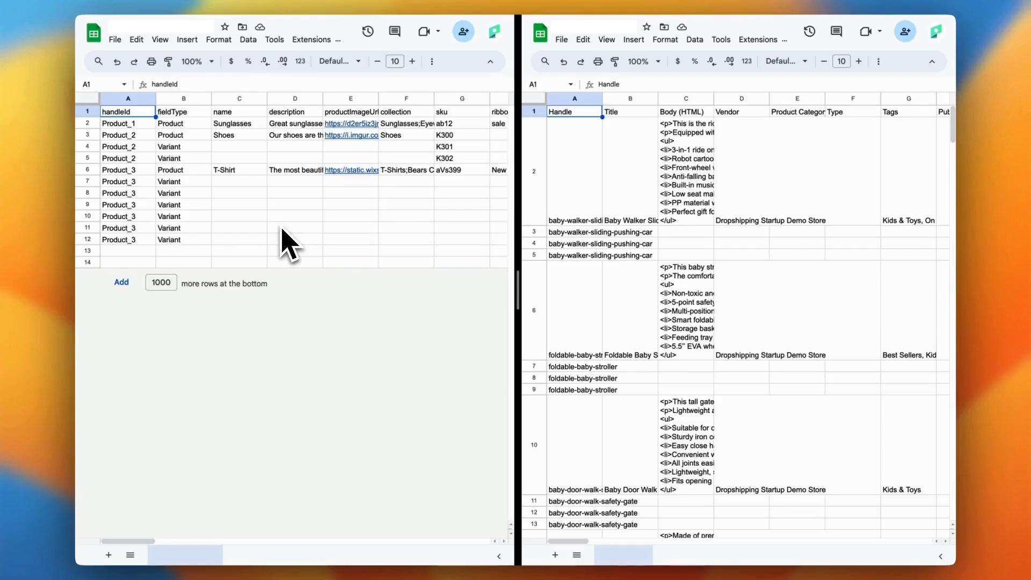
Step: Clear the template's sample Product_1 to Product_3 rows, keeping the header row
left_click(127, 122)
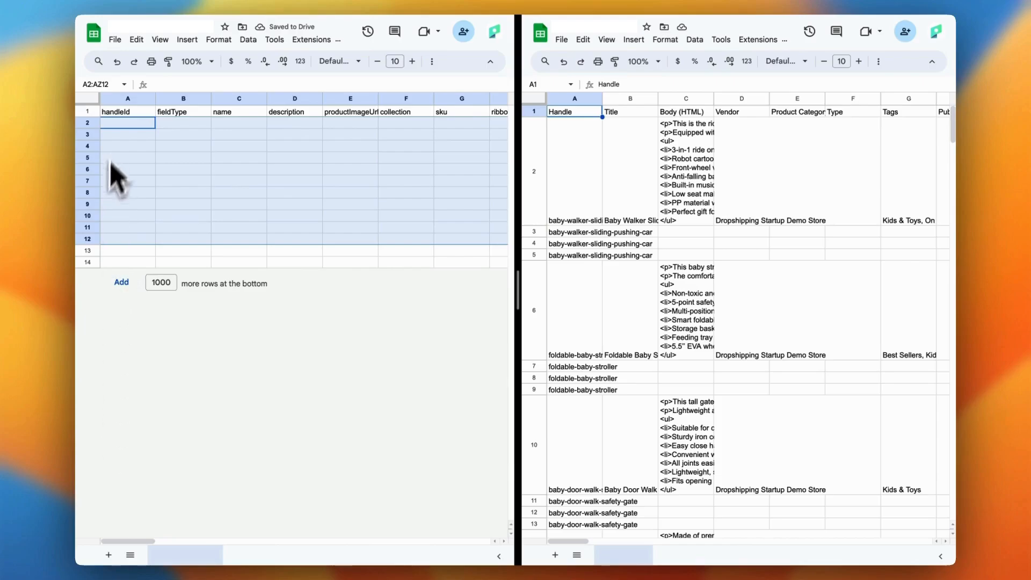
Step: Fill row 2 with handle baby-walker-sliding-pushing-car and name Baby Walker Sliding Pushing Car, then copy its Body (HTML)
left_click(127, 123)
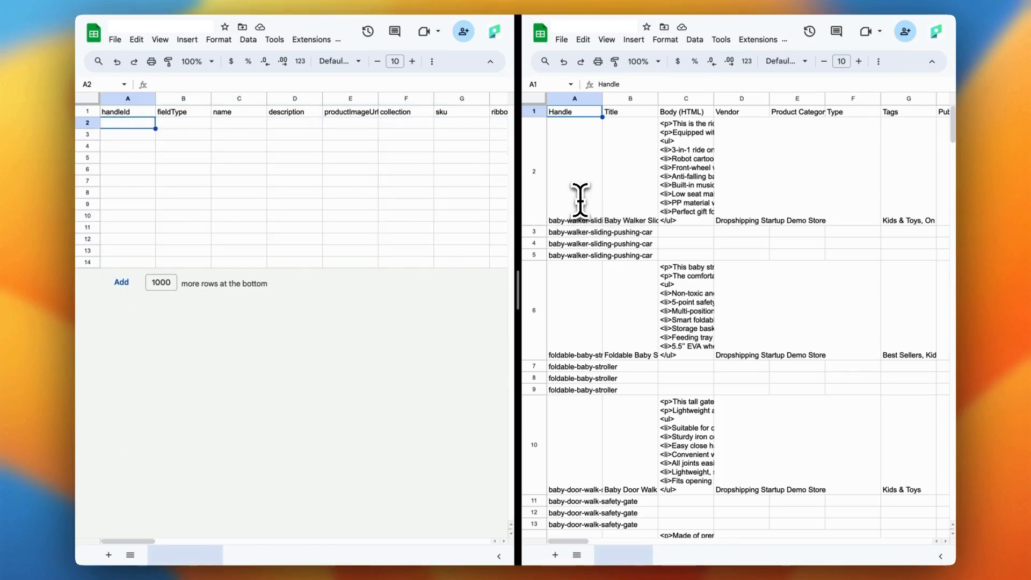
left_click(574, 171)
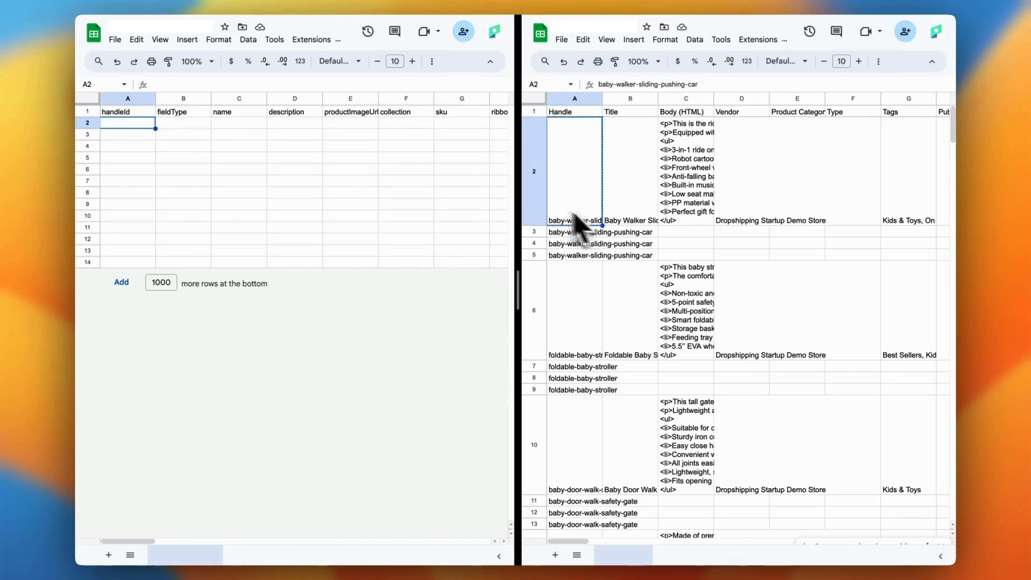
mouse_move(131, 141)
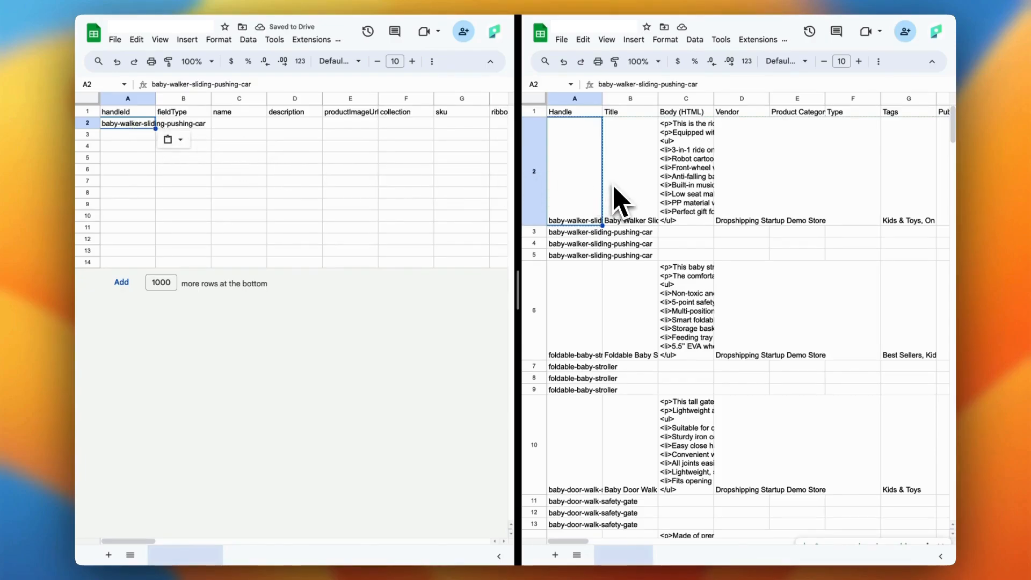
left_click(631, 171)
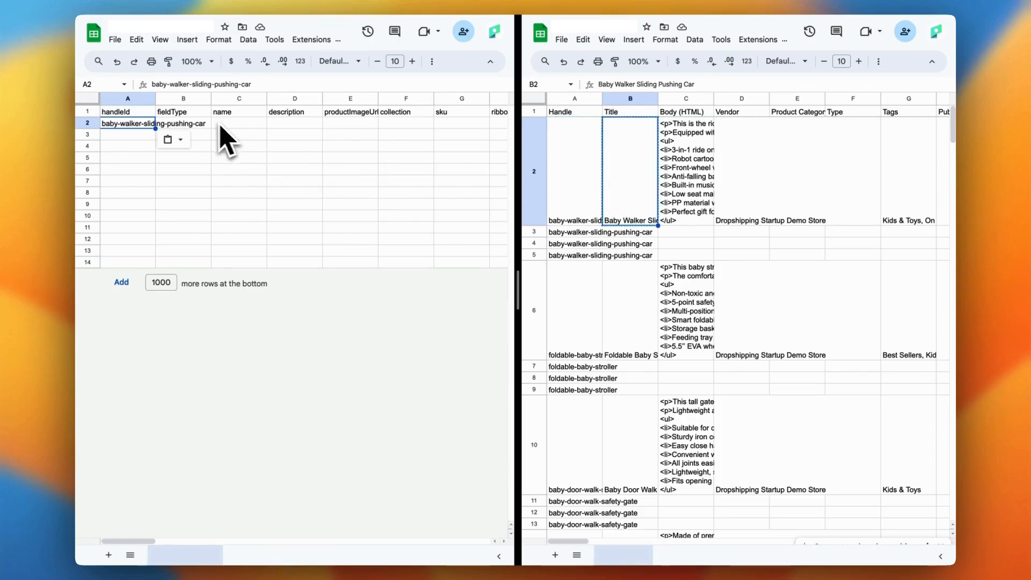
left_click(239, 124)
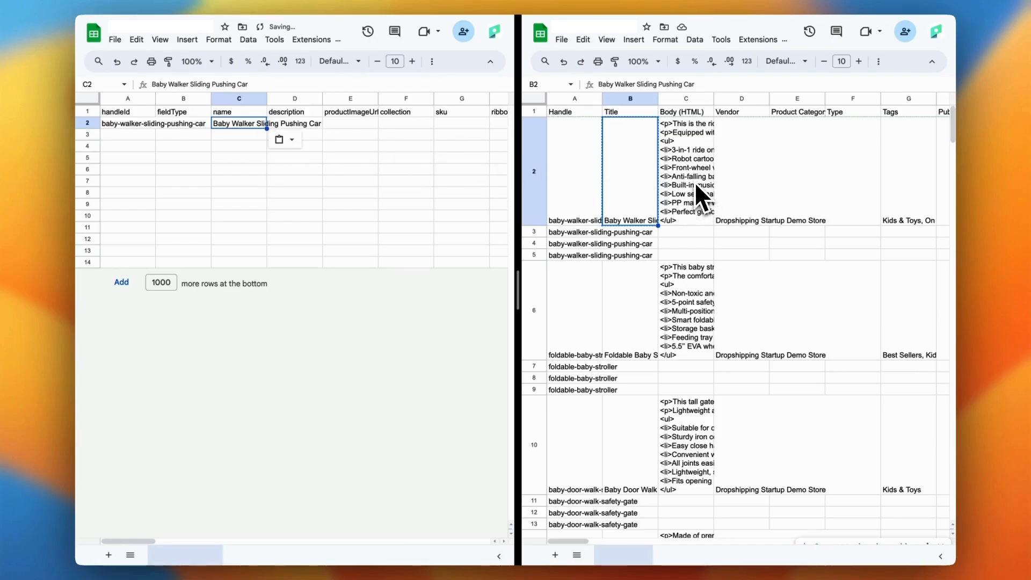
left_click(686, 170)
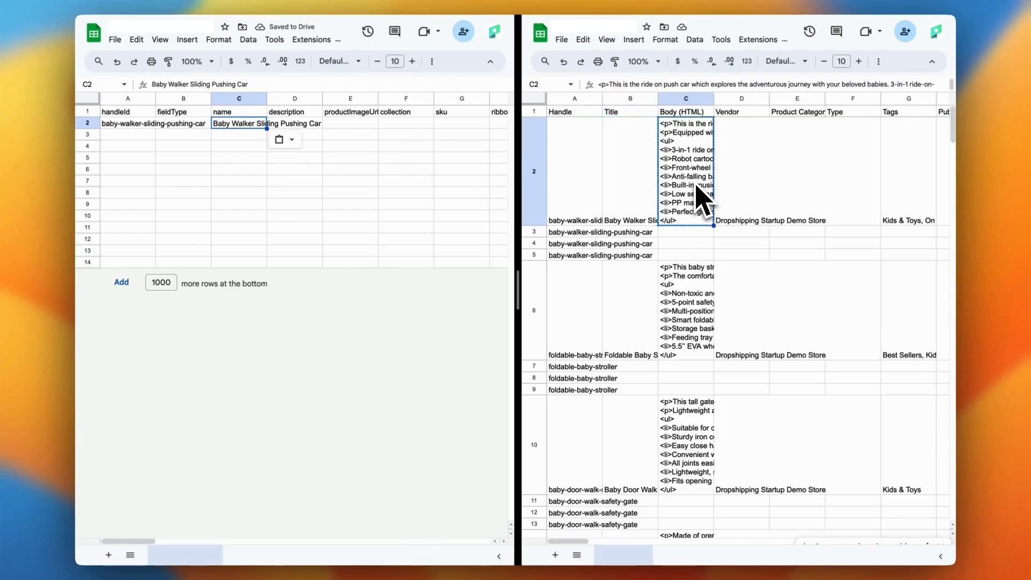
mouse_move(313, 136)
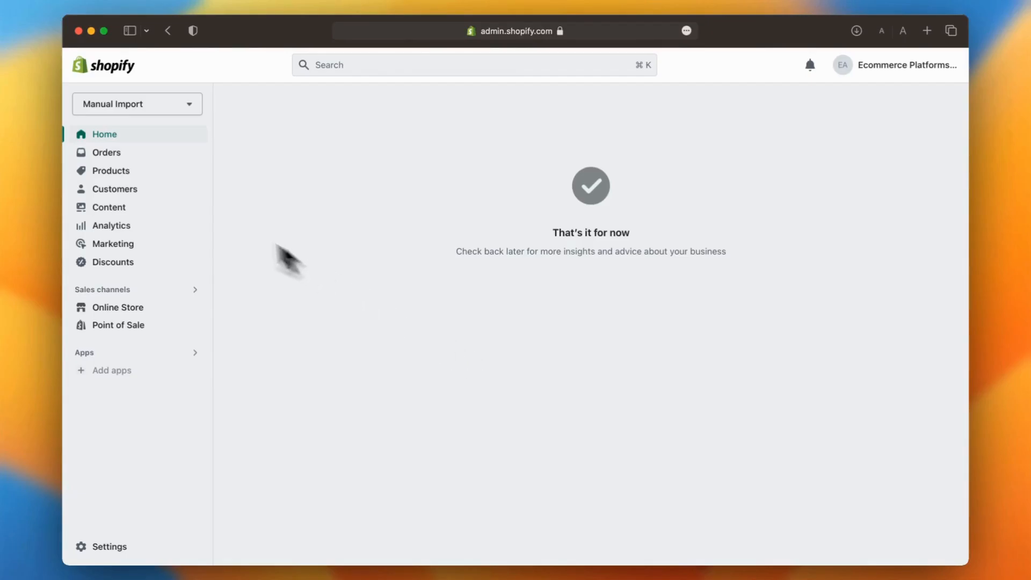
Step: Attach the Manual Import products CSV with overwrite and publish enabled and start the upload
left_click(111, 171)
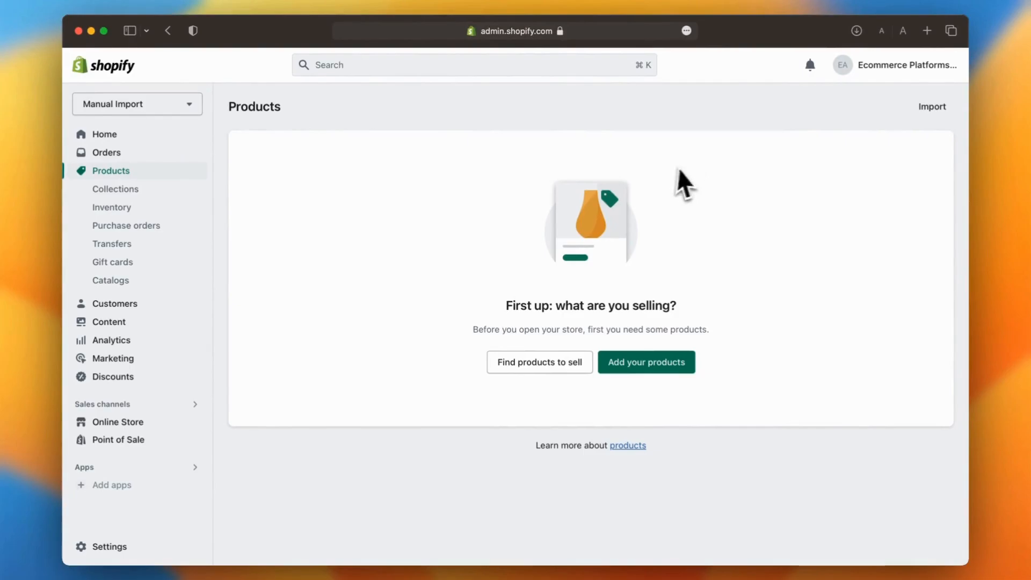
left_click(933, 106)
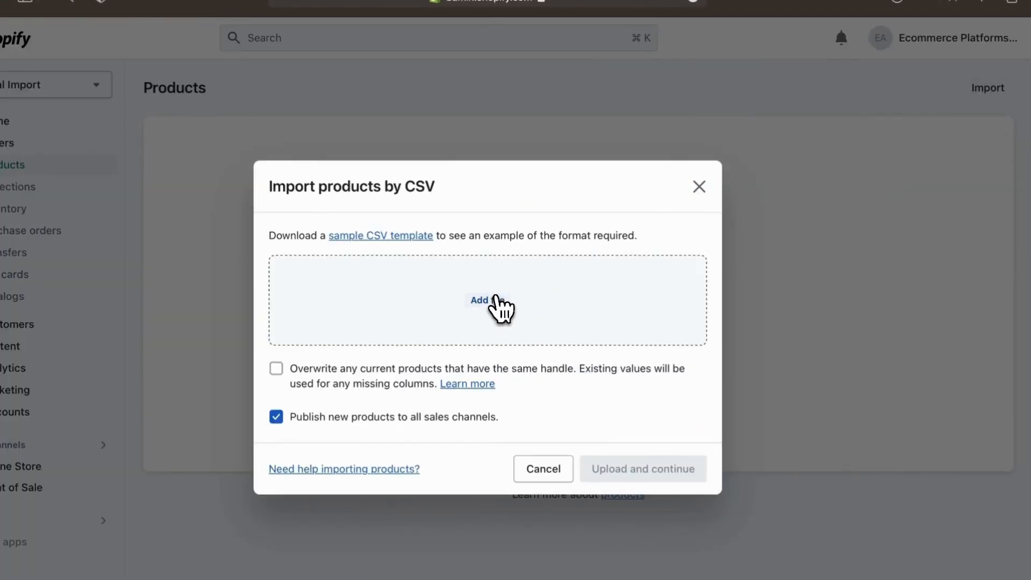
left_click(479, 300)
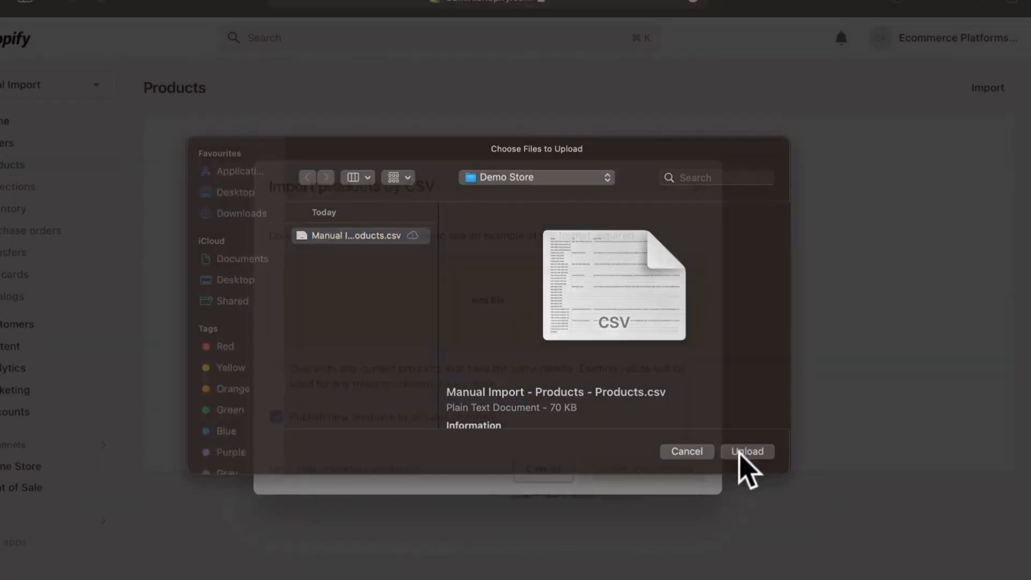
left_click(747, 451)
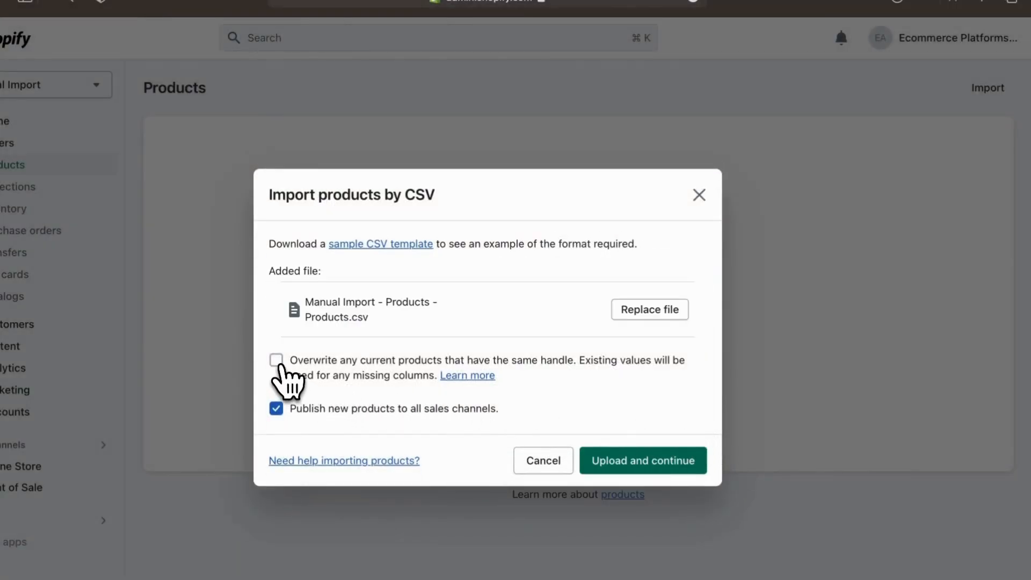
left_click(276, 360)
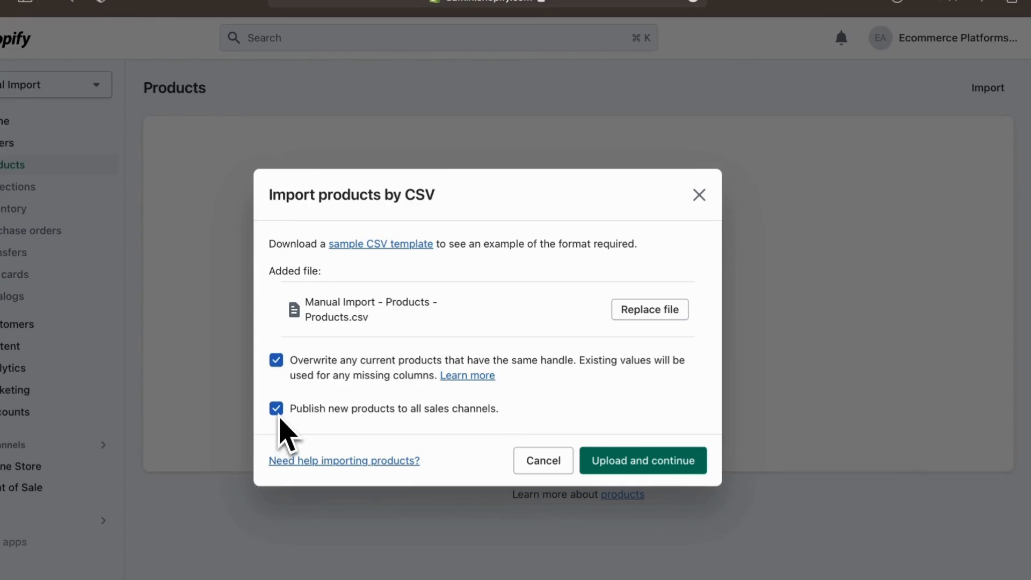
left_click(643, 460)
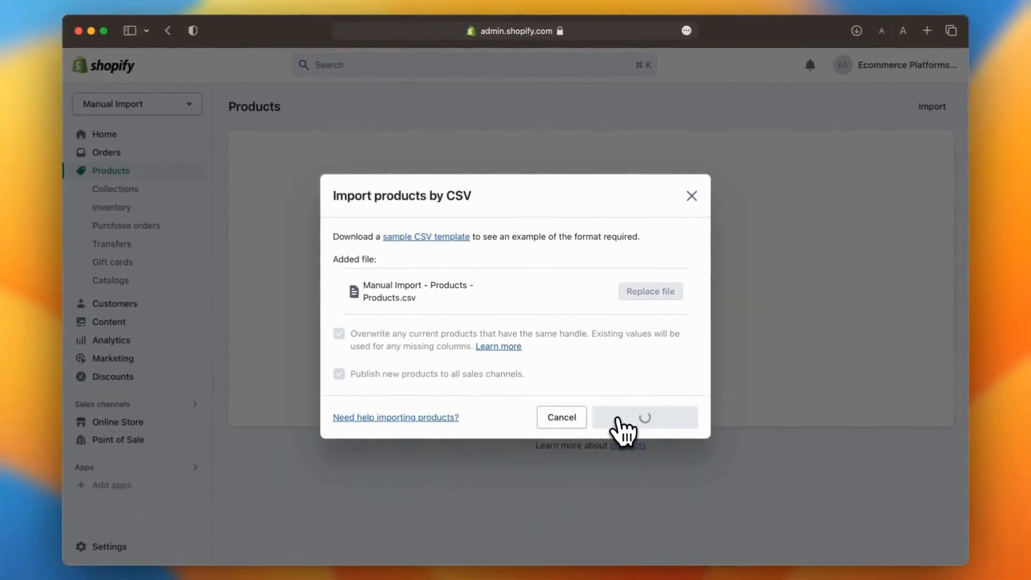
Step: Review the Baby Walker preview and confirm importing about 31 products with 34 SKUs
left_click(645, 416)
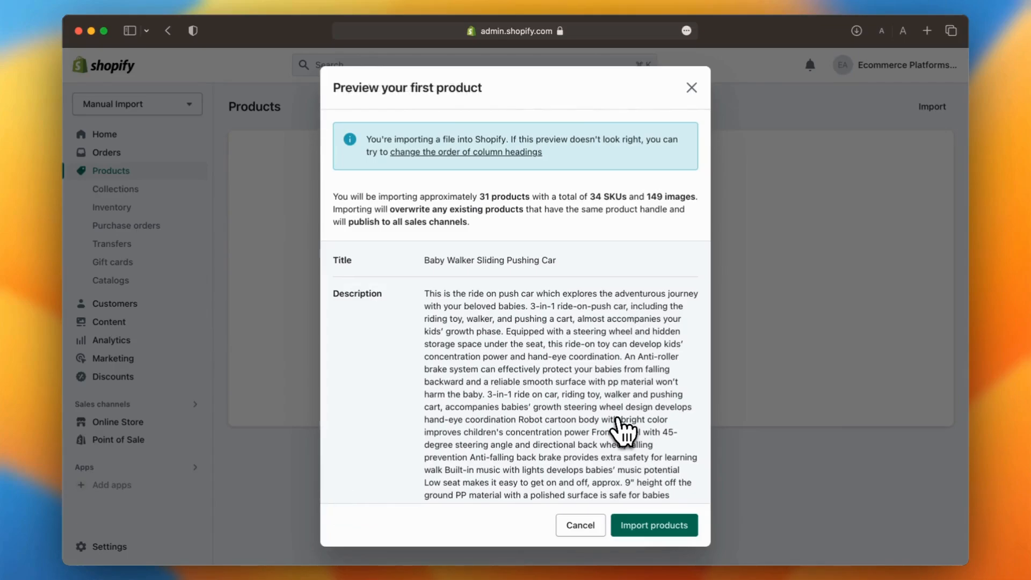
scroll("down", 3)
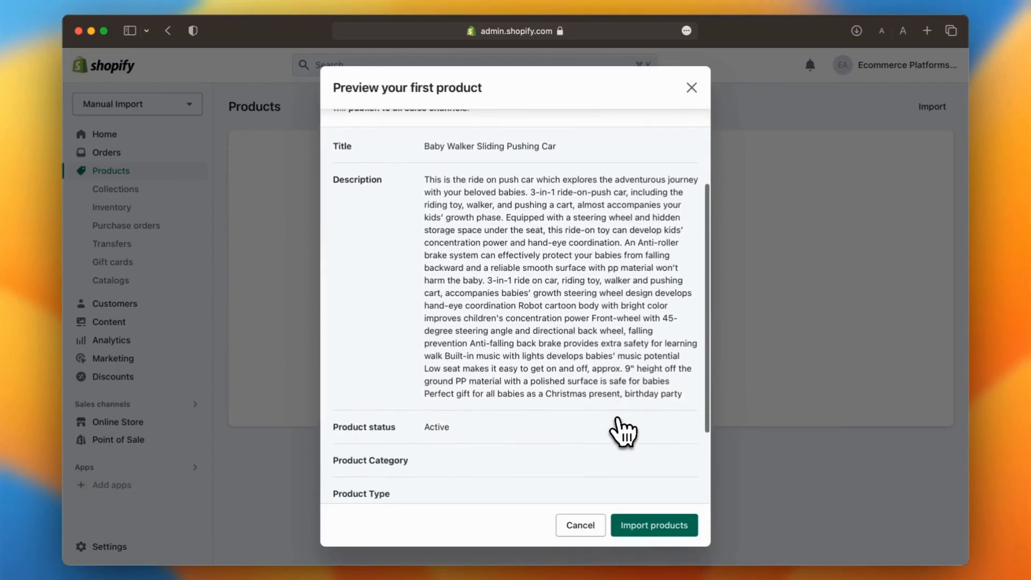
scroll("down", 3)
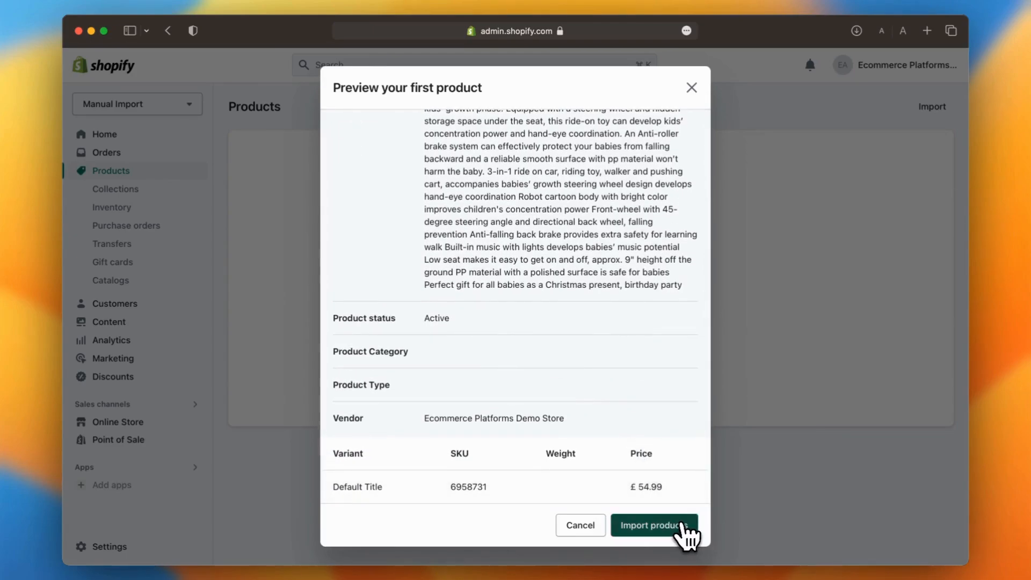
left_click(654, 525)
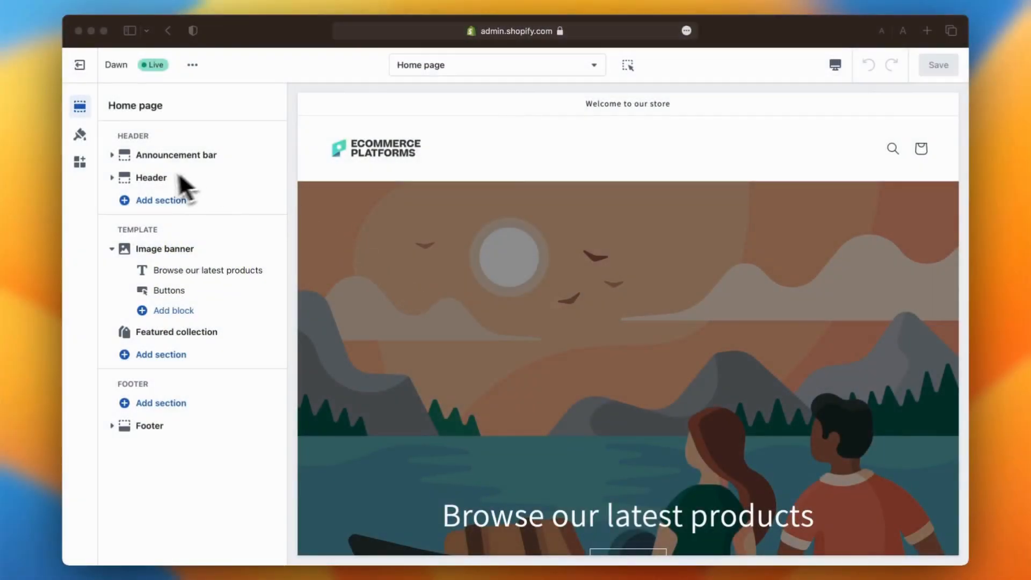
Step: Choose a desktop logo position in the Dawn theme's Header settings
left_click(150, 177)
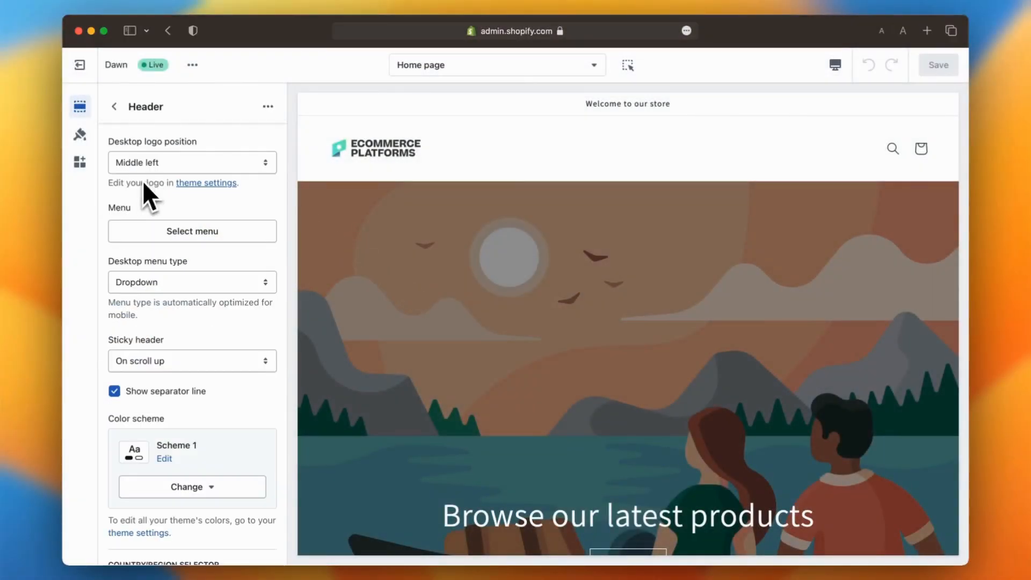
left_click(191, 162)
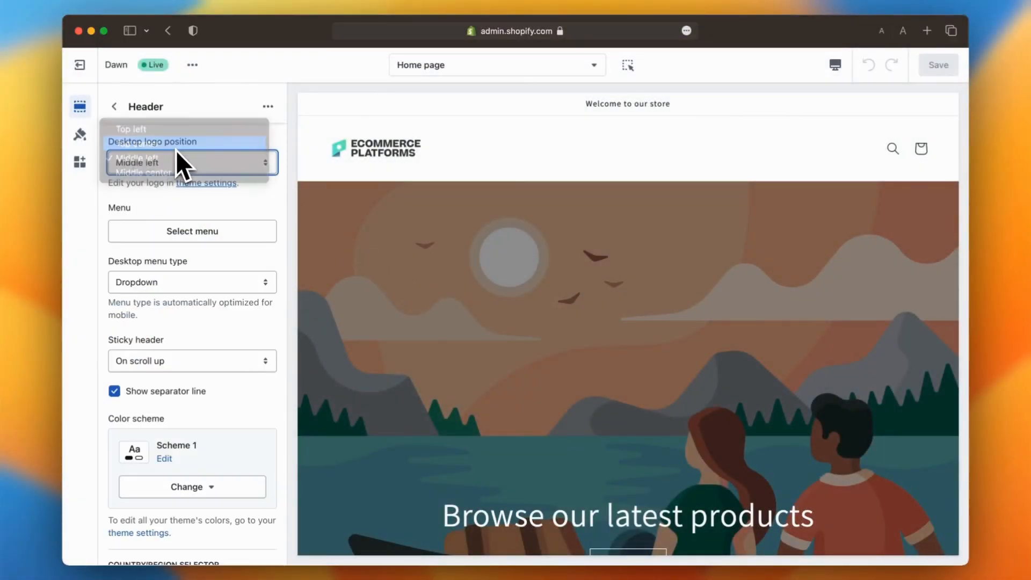
left_click(193, 231)
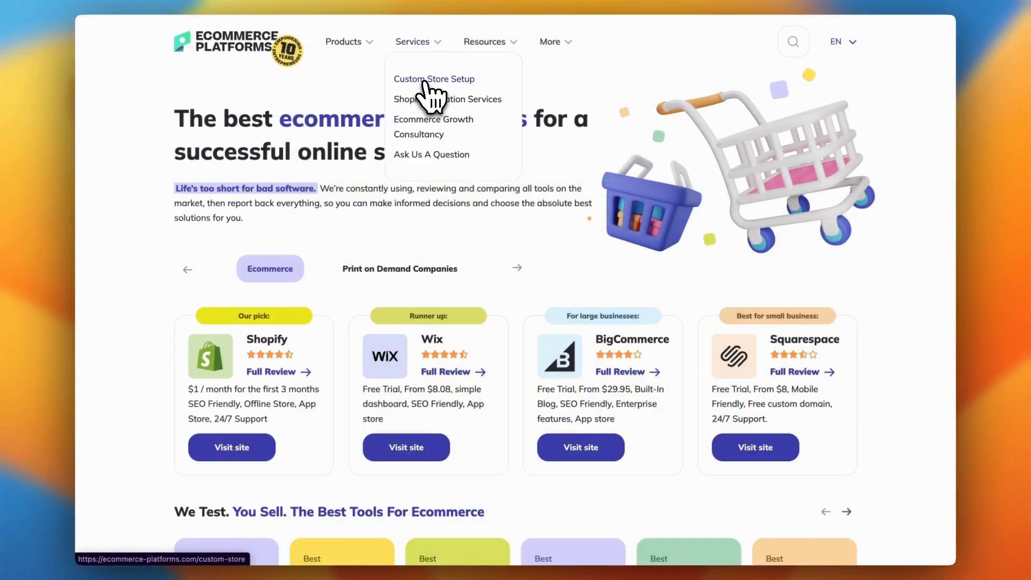
Step: View the Custom Store Setup migration page through its enquiry form, benefits and why-Shopify sections
left_click(447, 99)
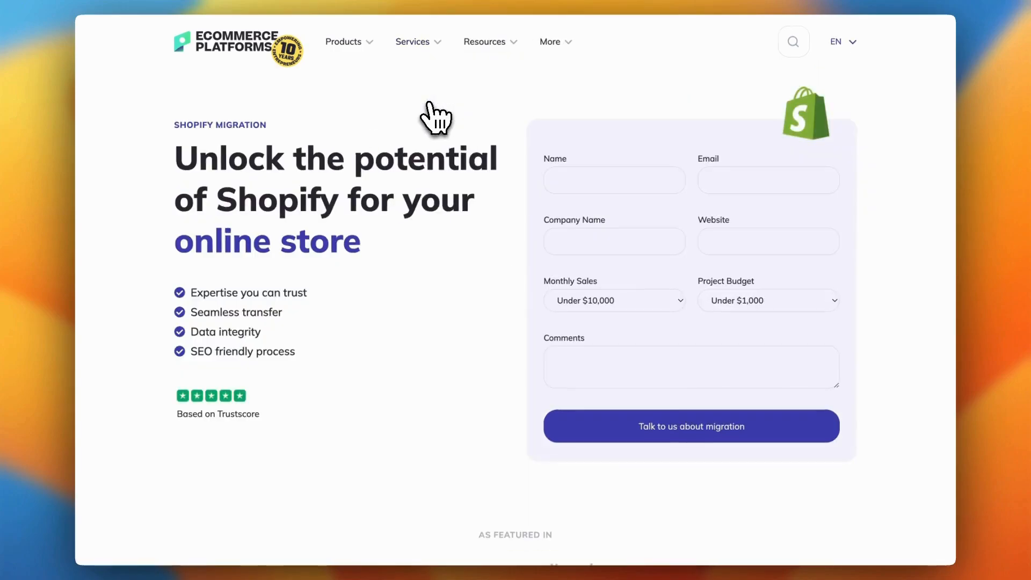
scroll("down", 3)
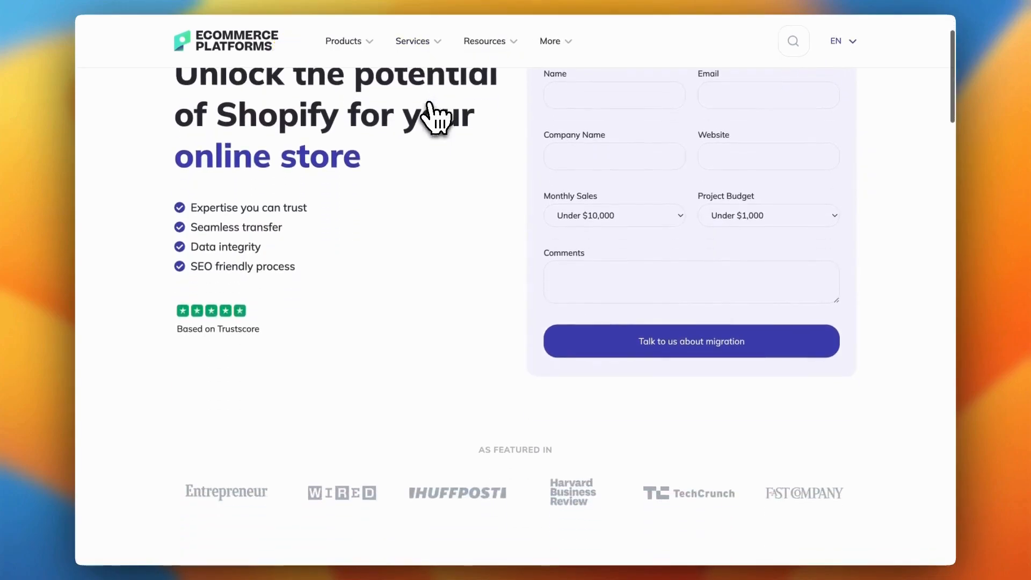
mouse_move(210, 233)
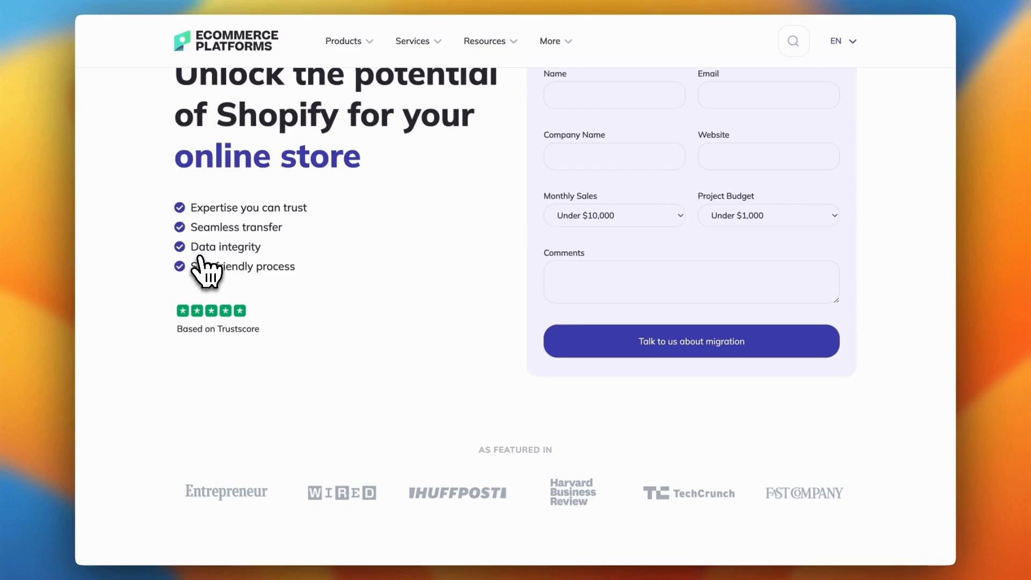
mouse_move(207, 289)
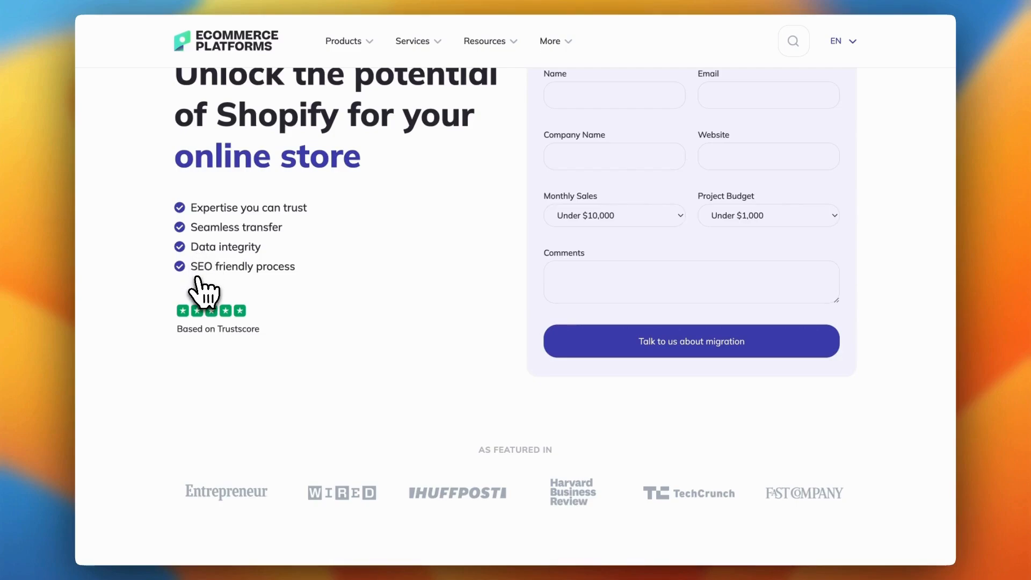
scroll("down", 3)
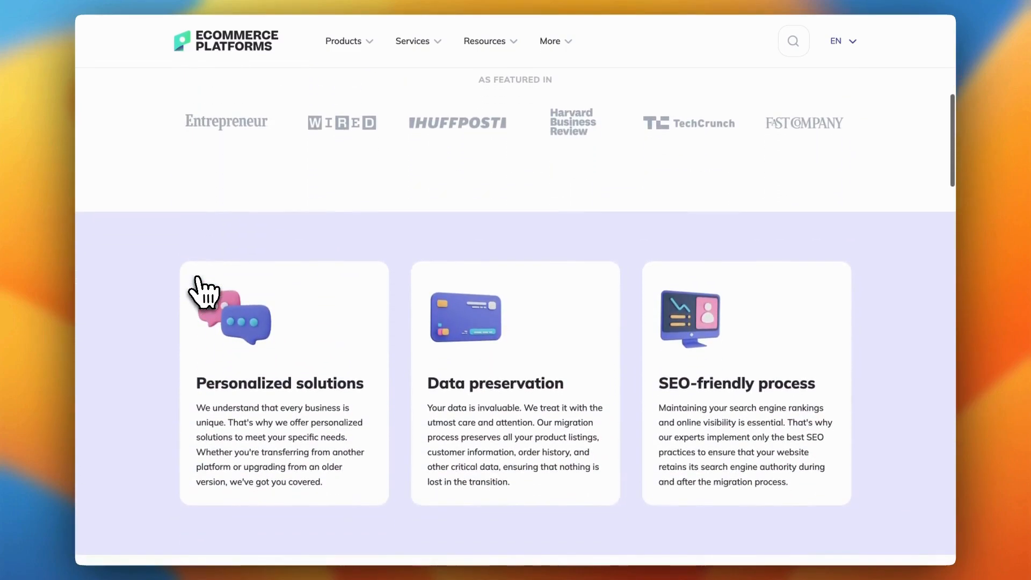
scroll("down", 3)
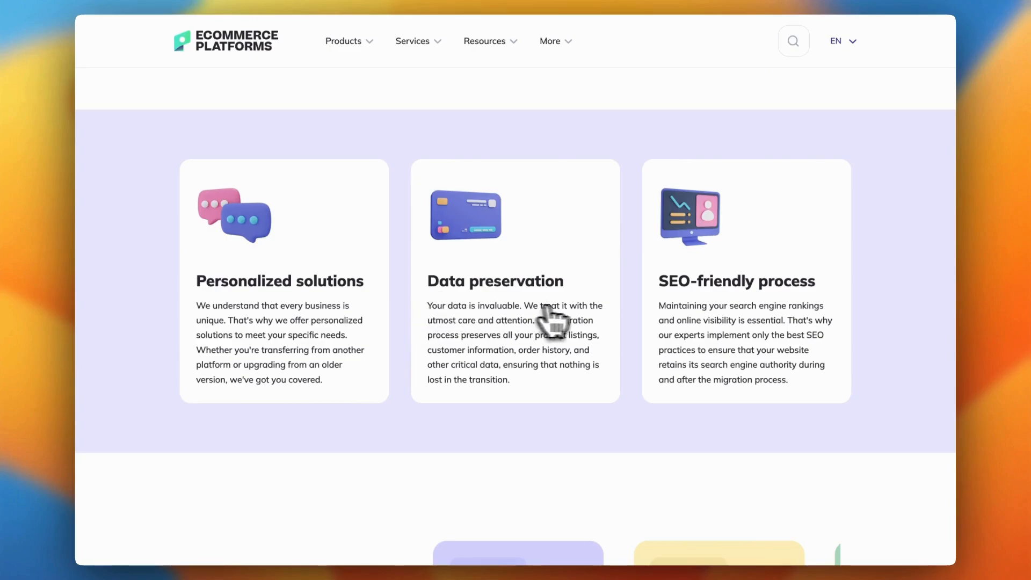
scroll("down", 3)
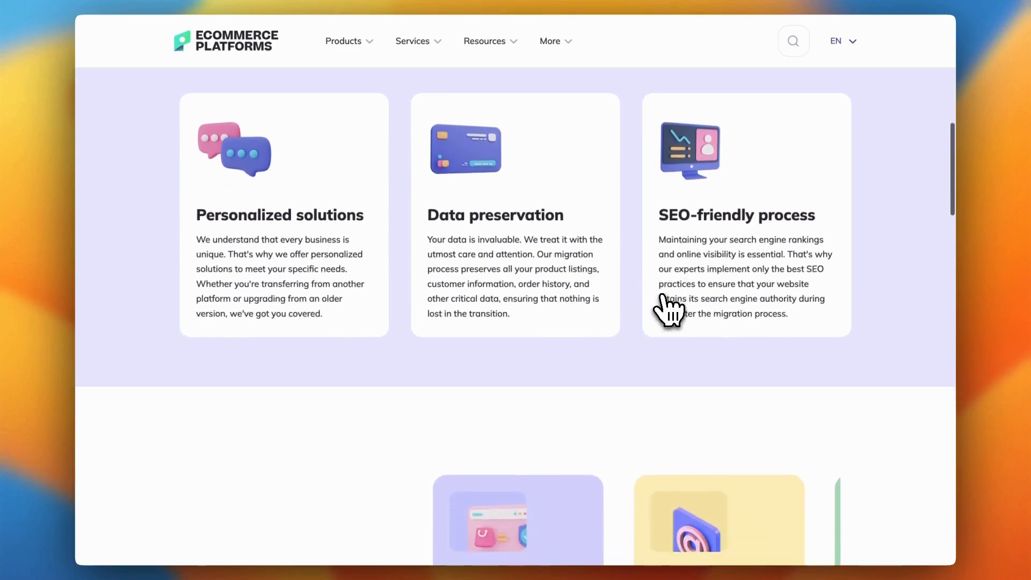
scroll("down", 3)
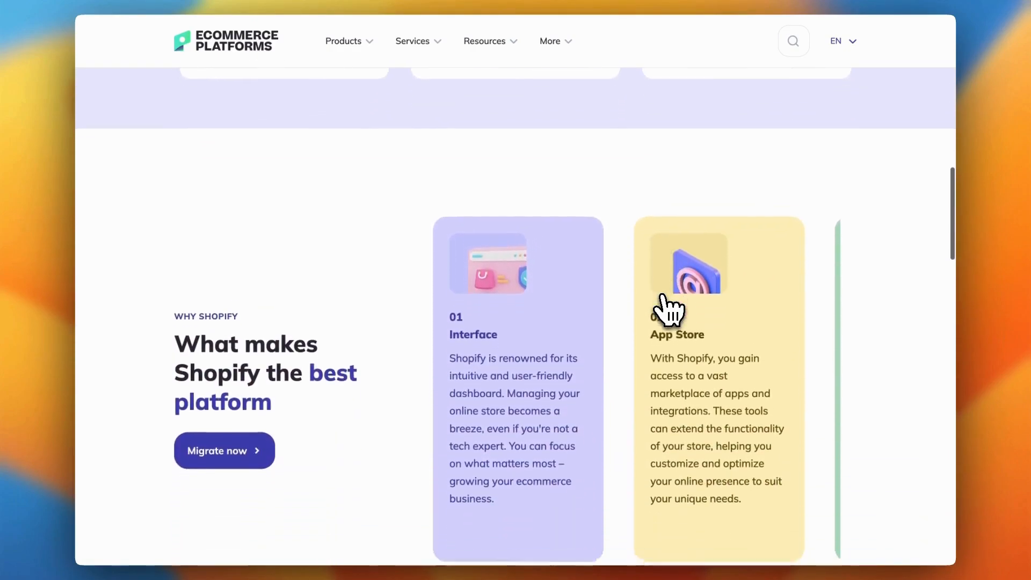